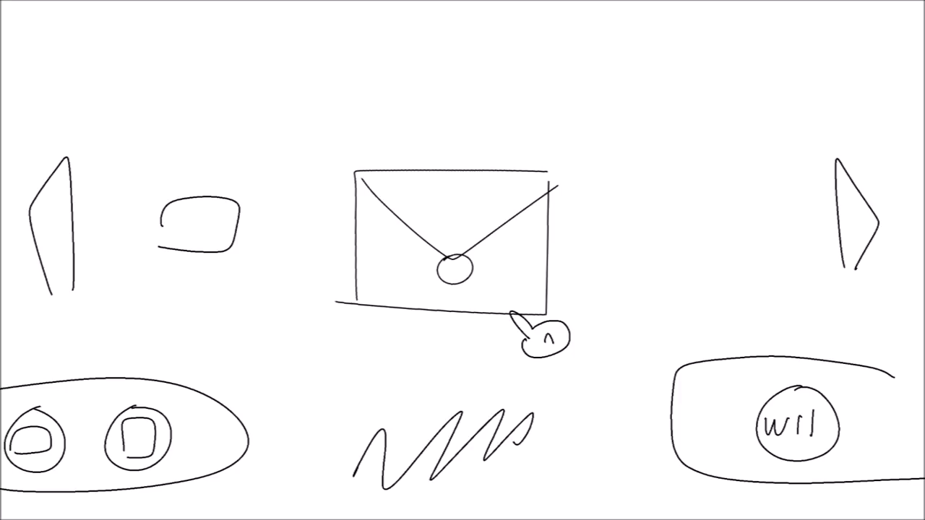
- Tap Yes on the sketched Mii Delete? prompt, leaving a blank white canvas
left_click(451, 268)
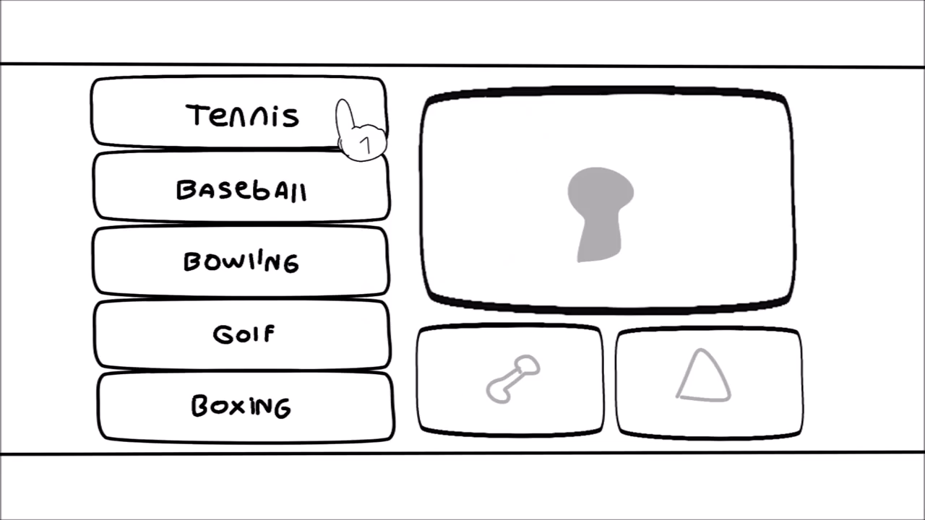
left_click(245, 116)
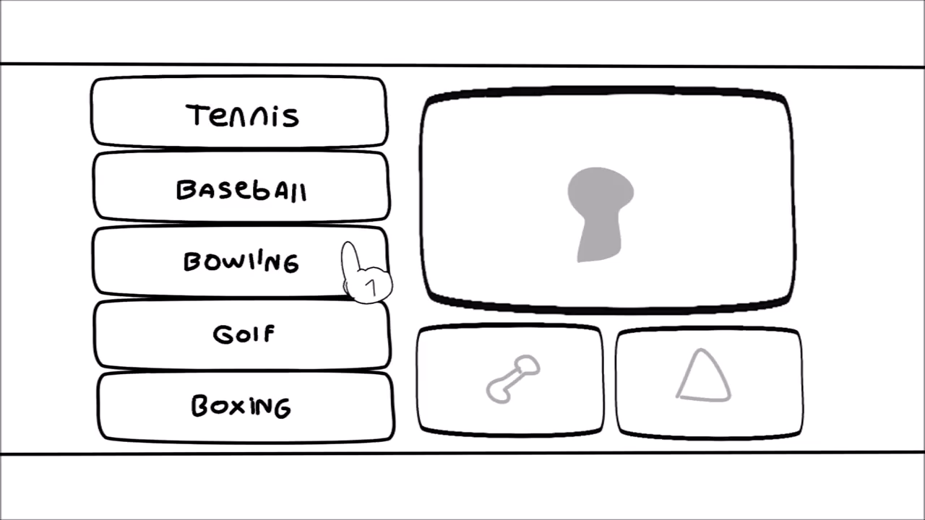
left_click(244, 263)
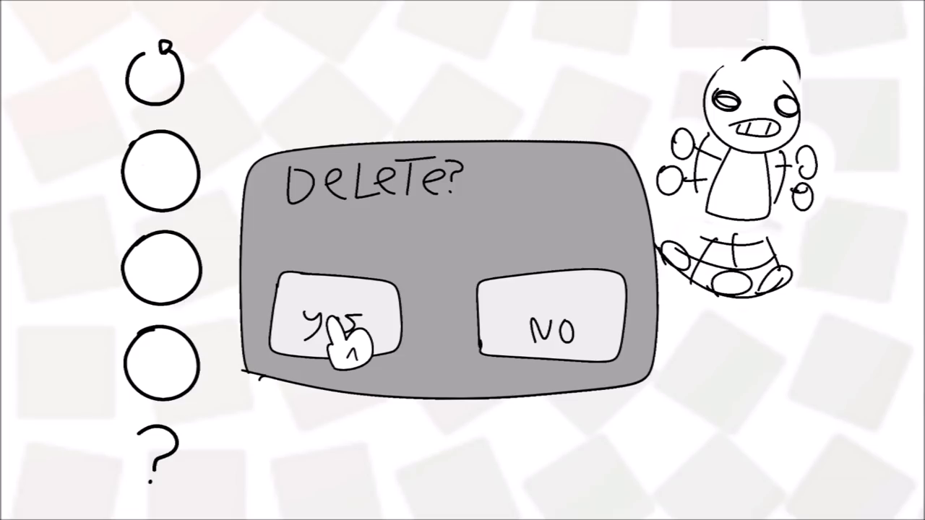
left_click(336, 329)
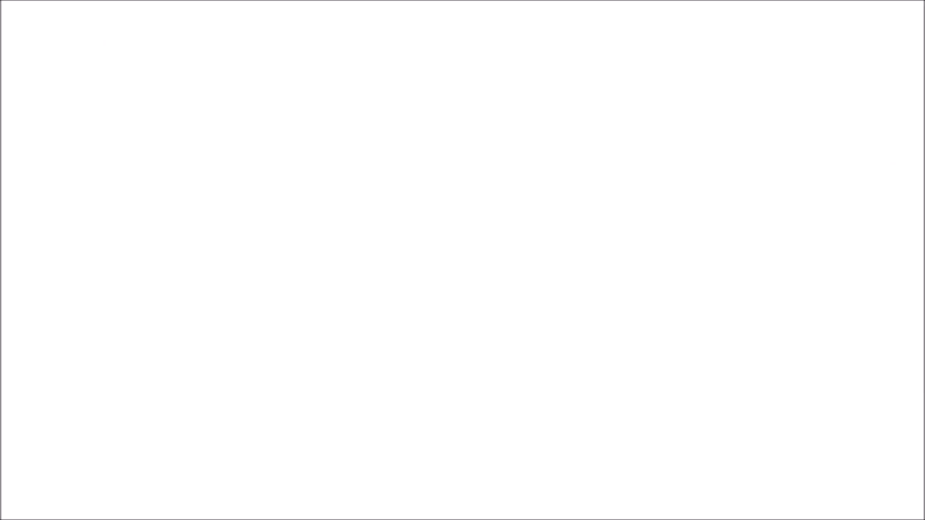